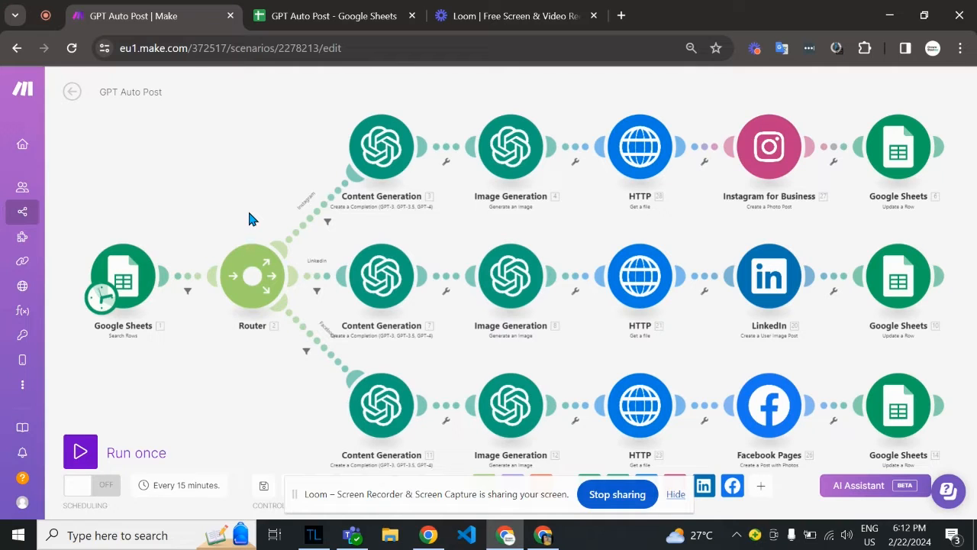
mouse_move(222, 190)
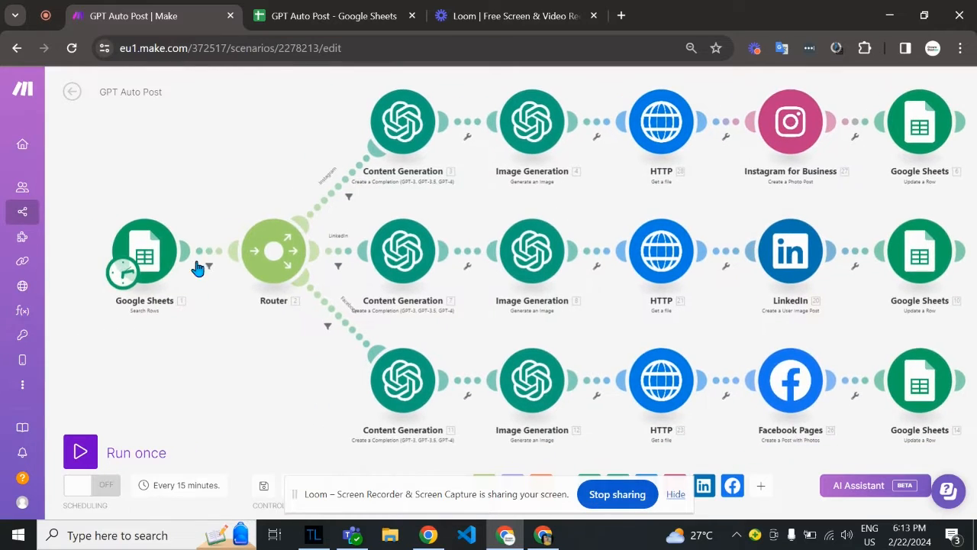
Review the sheet's post idea, Platform choices (Instagram, LinkedIn, Facebook) and empty Status cell, then return to Make
click(334, 15)
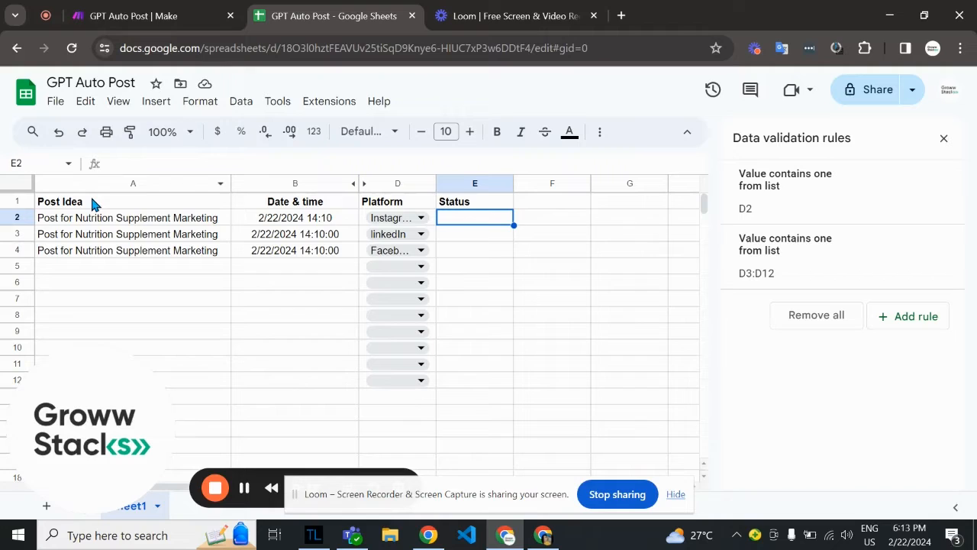
mouse_move(142, 221)
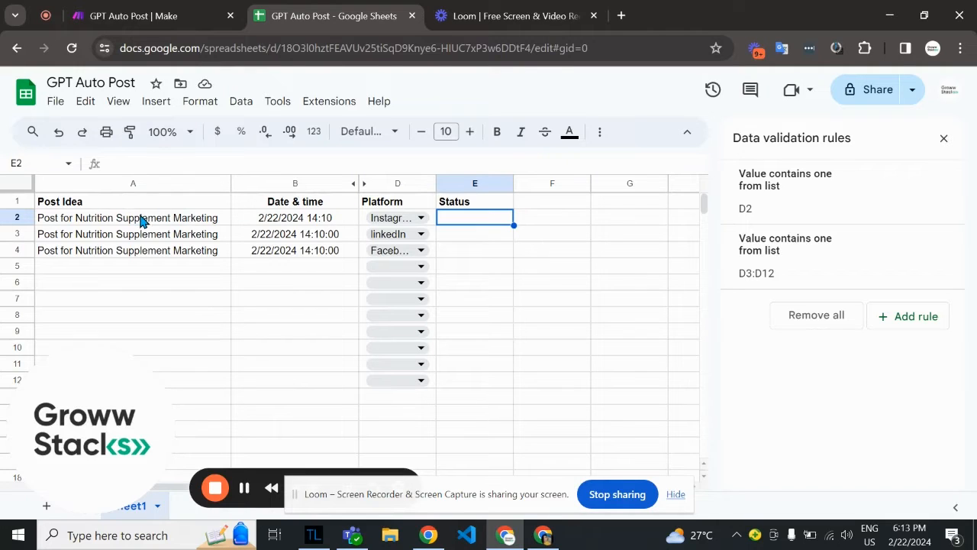
click(133, 217)
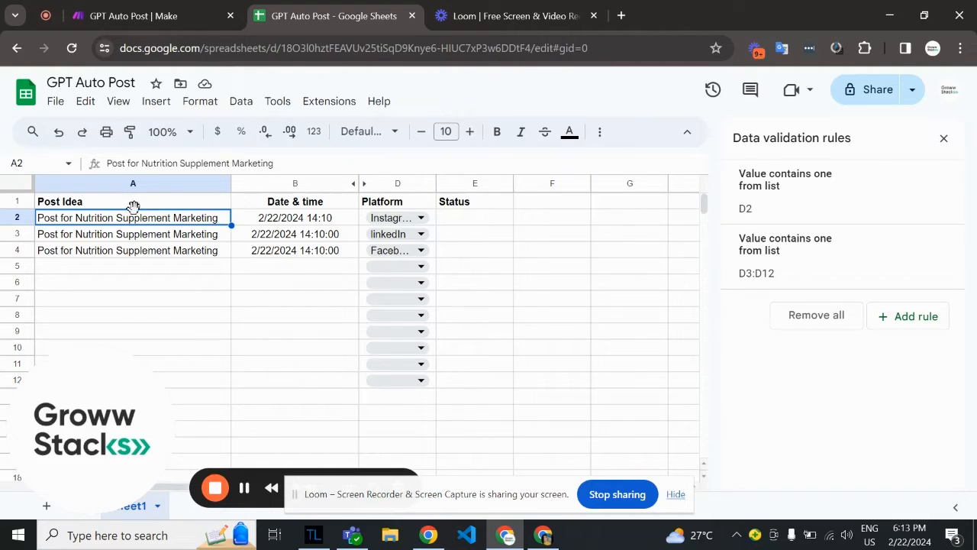
mouse_move(222, 229)
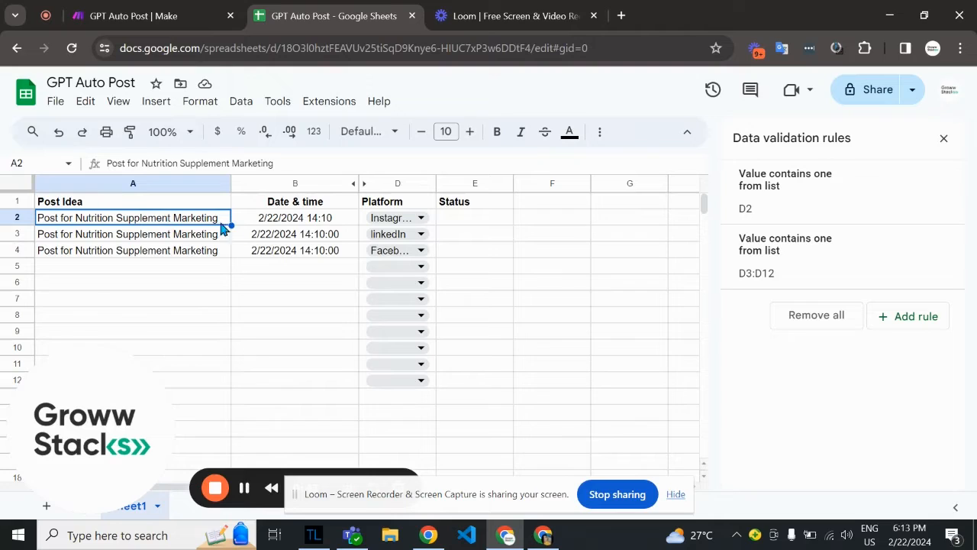
mouse_move(286, 229)
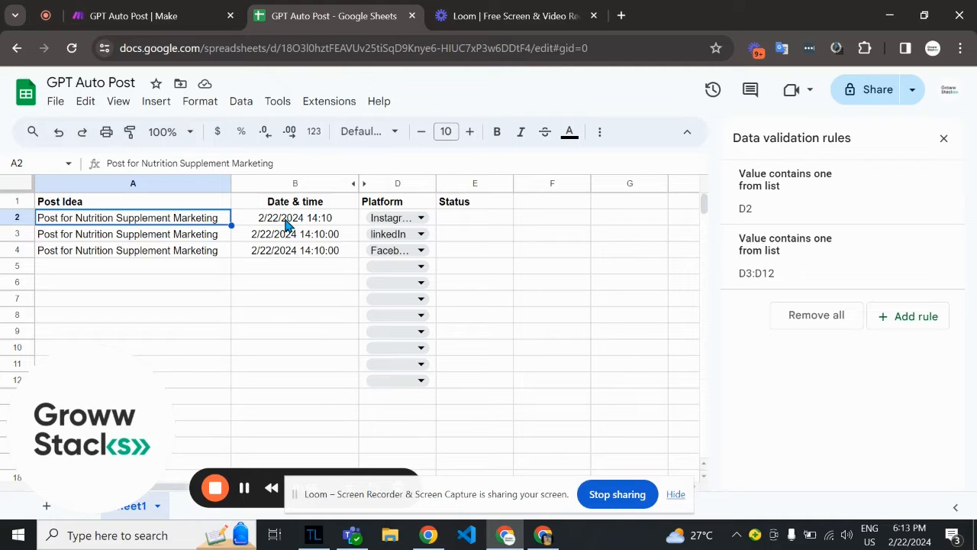
click(397, 201)
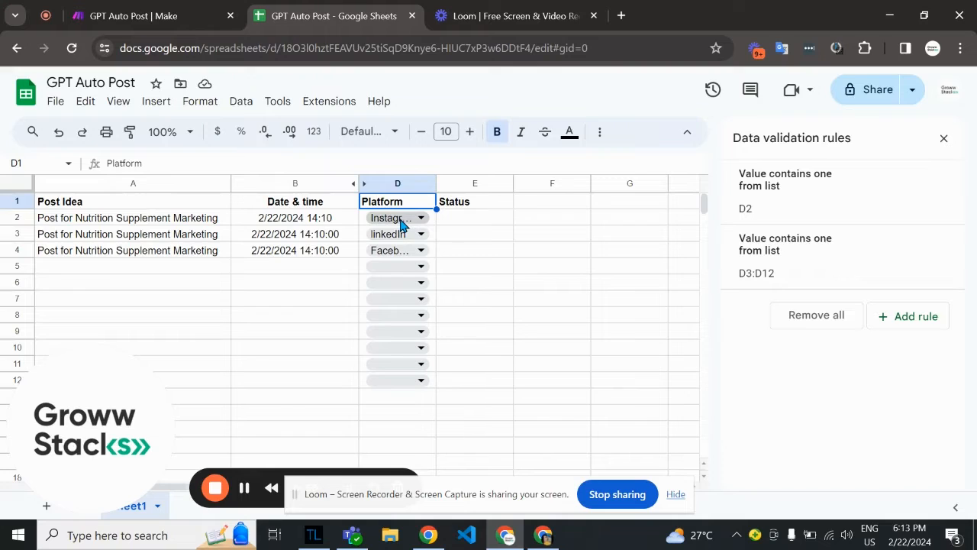
click(421, 217)
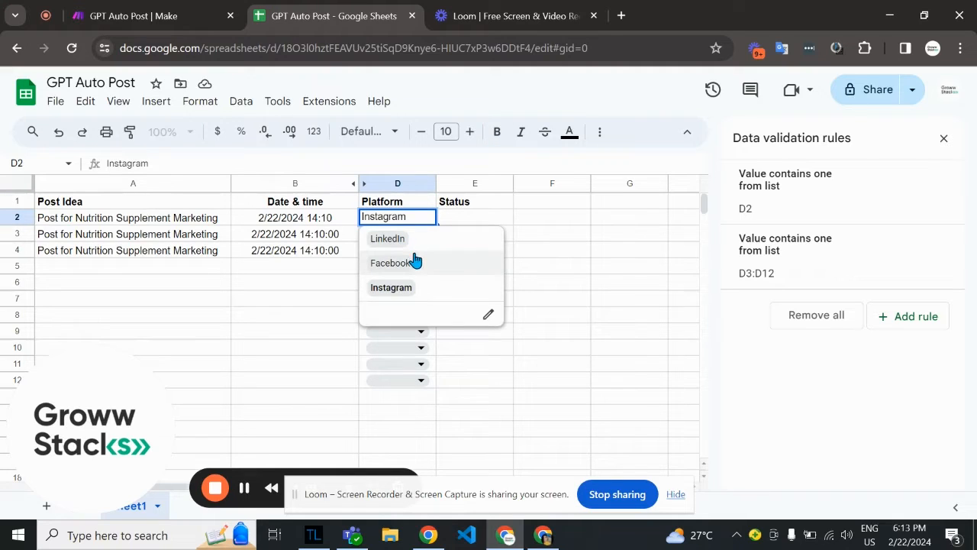
mouse_move(407, 267)
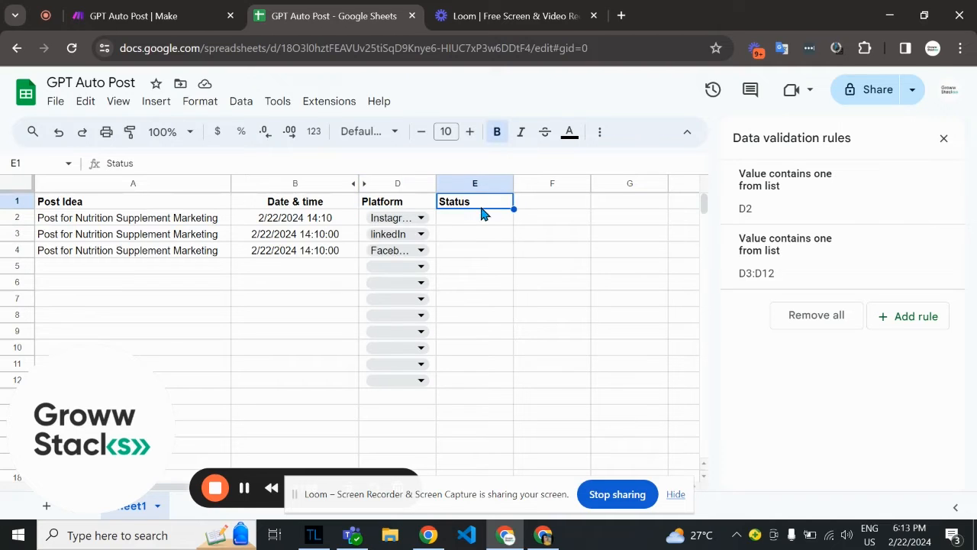
click(475, 218)
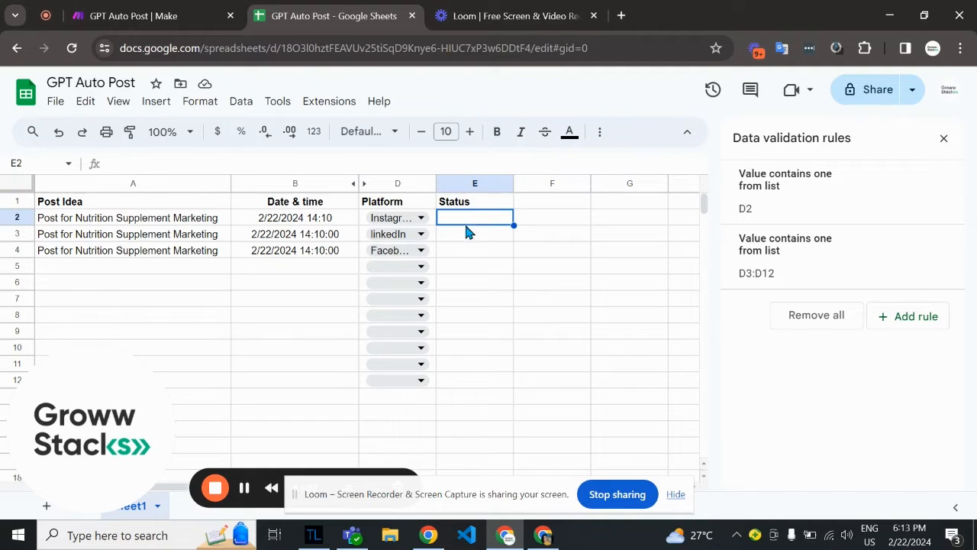
click(134, 15)
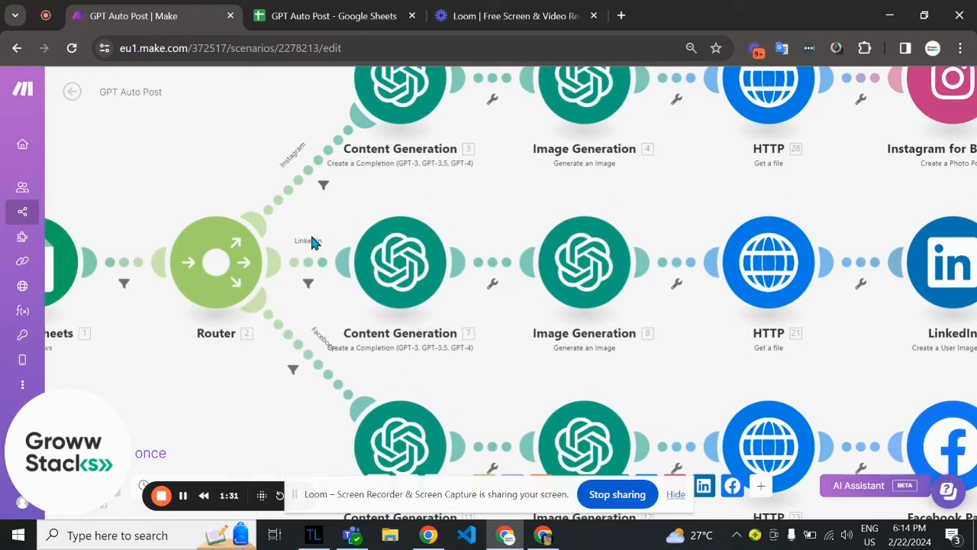
mouse_move(454, 211)
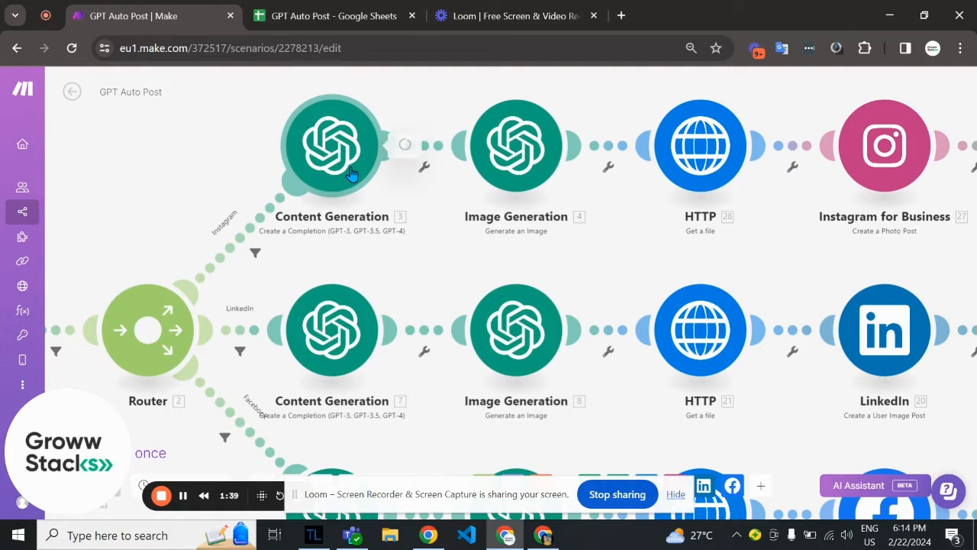
Inspect the Instagram Content Generation module's GPT-4 caption prompt built from Platform and Post Idea
click(332, 145)
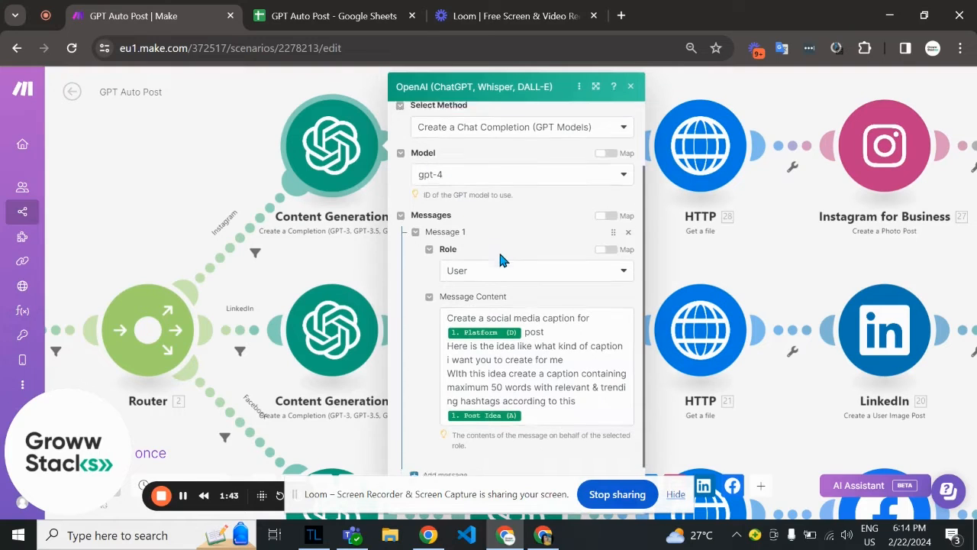
scroll(down, 3)
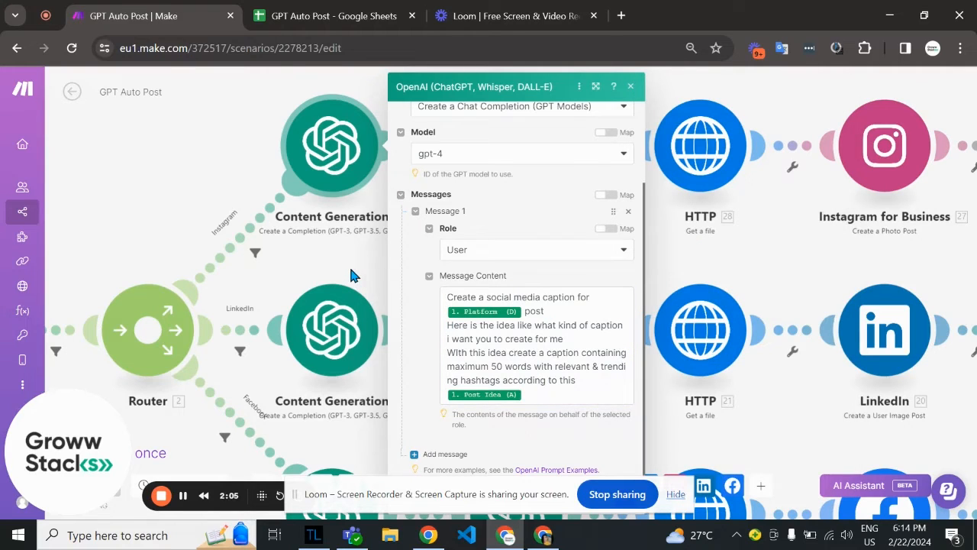
Inspect the Image Generation module's DALL-E 3 prompt, cancel, and pan to the HTTP and Instagram modules
click(630, 85)
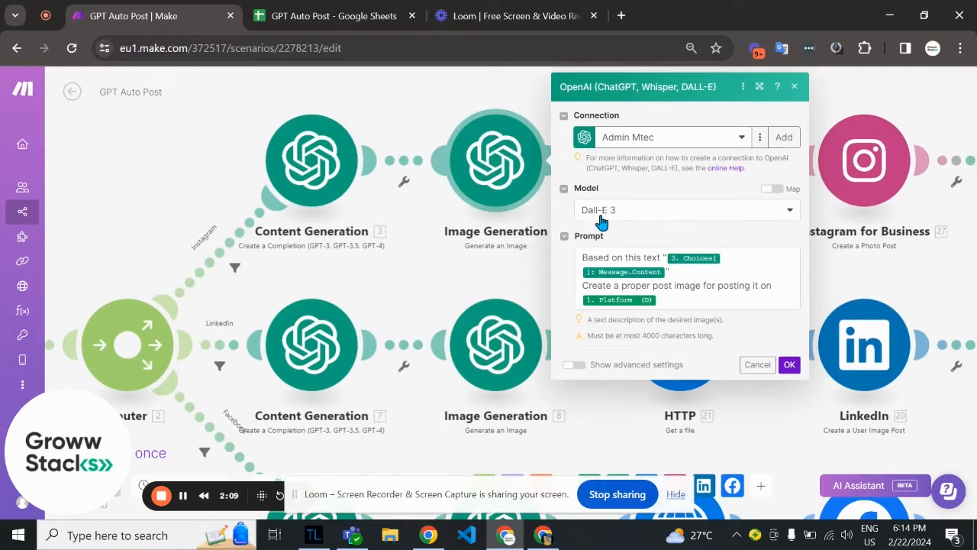
mouse_move(634, 239)
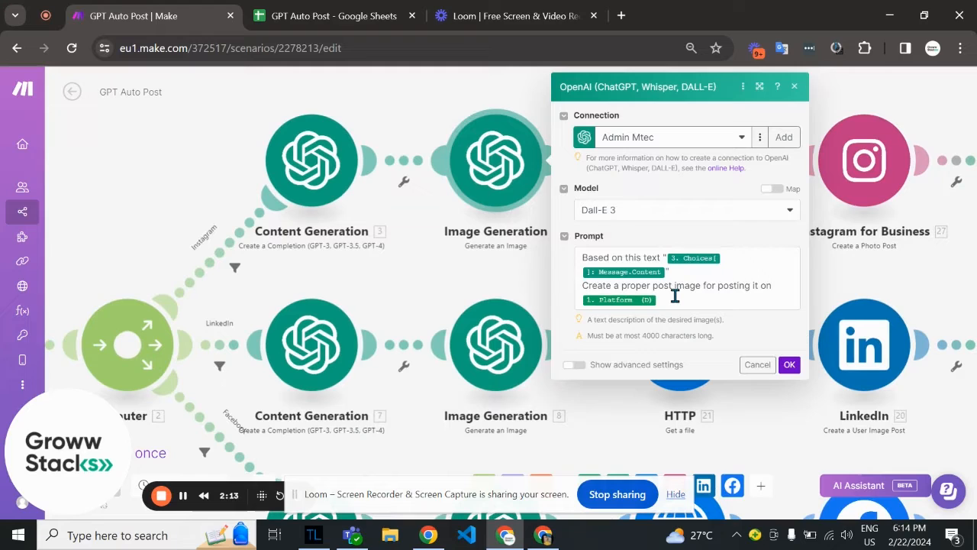
click(674, 296)
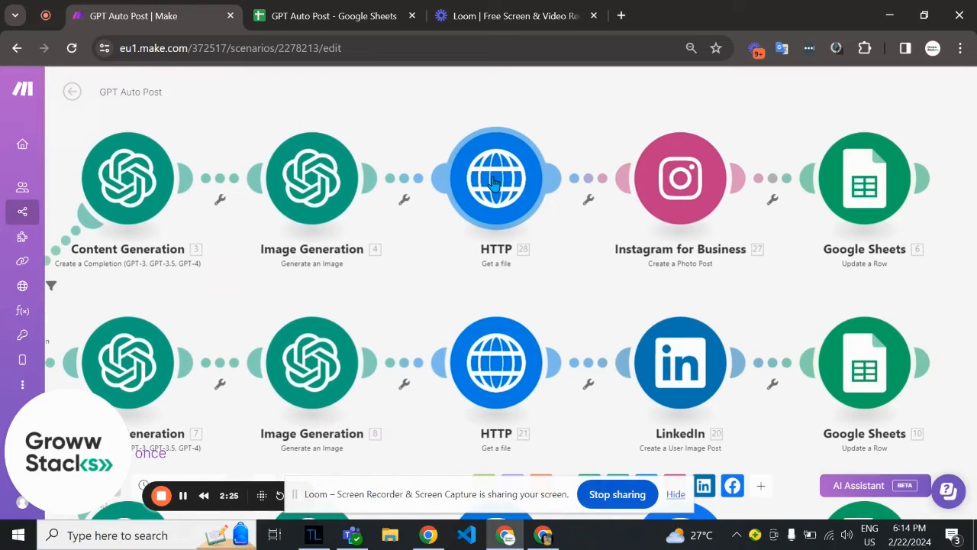
mouse_move(506, 204)
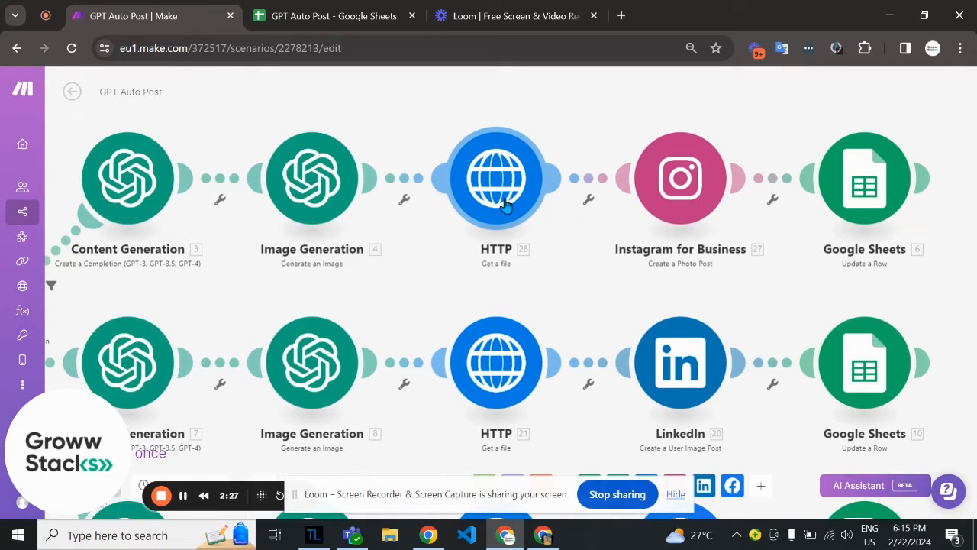
click(497, 178)
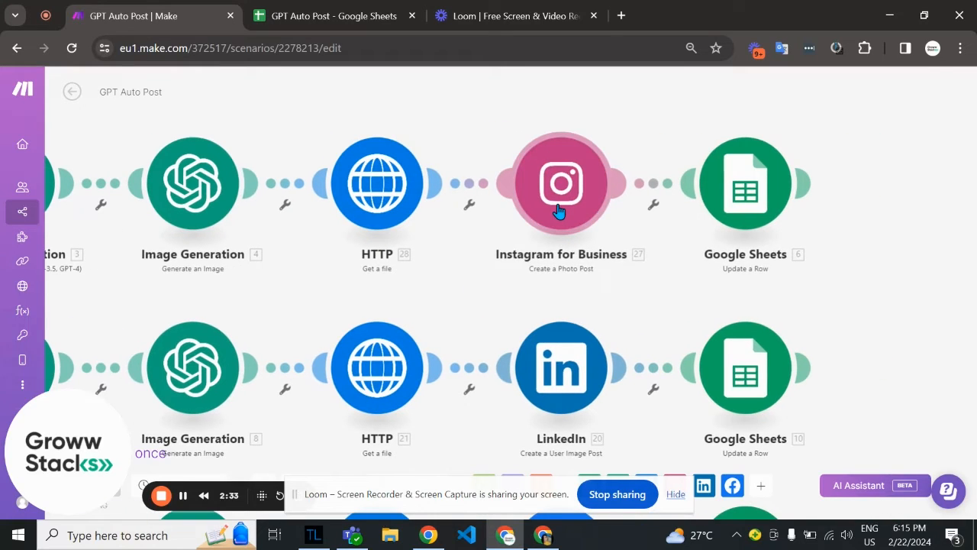
Inspect the Instagram for Business module's Page, Photo URL and Caption mappings
click(562, 183)
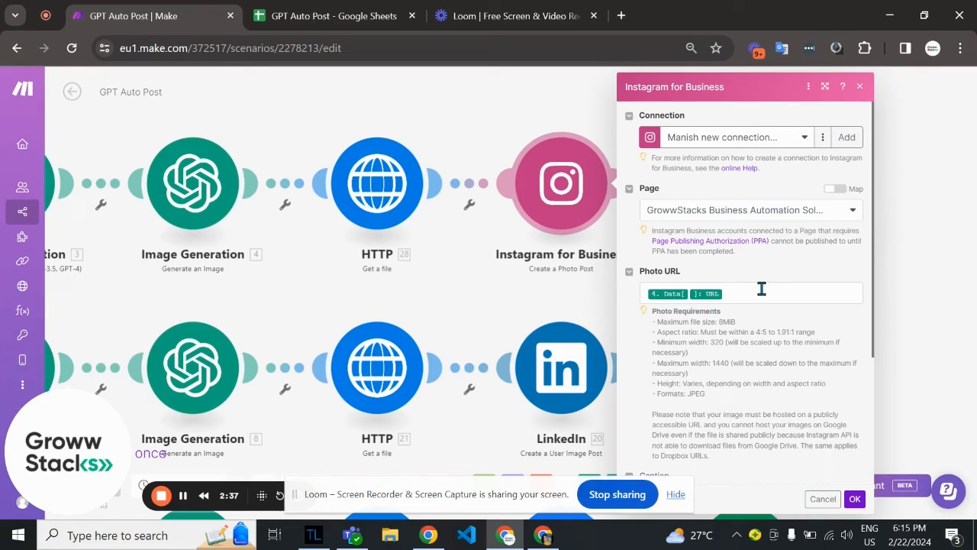
mouse_move(756, 288)
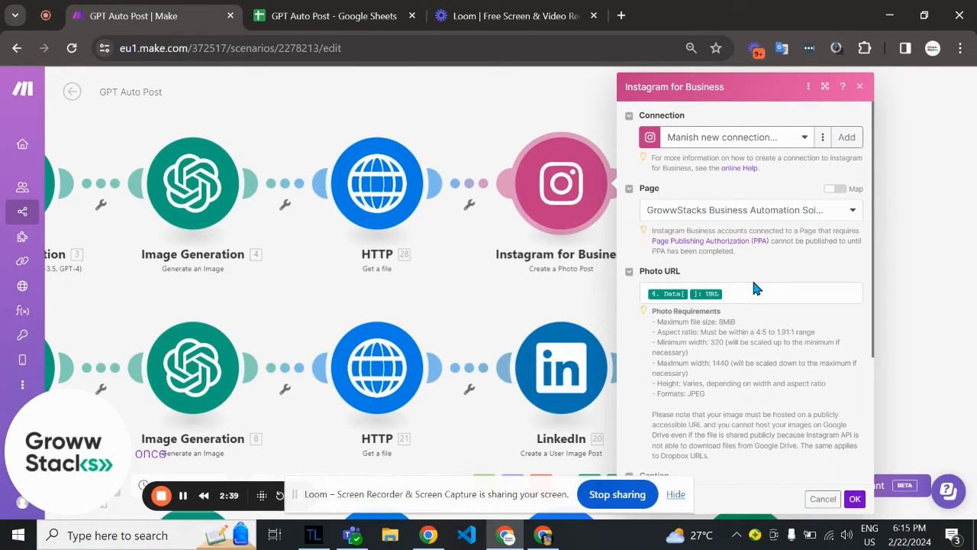
scroll(down, 3)
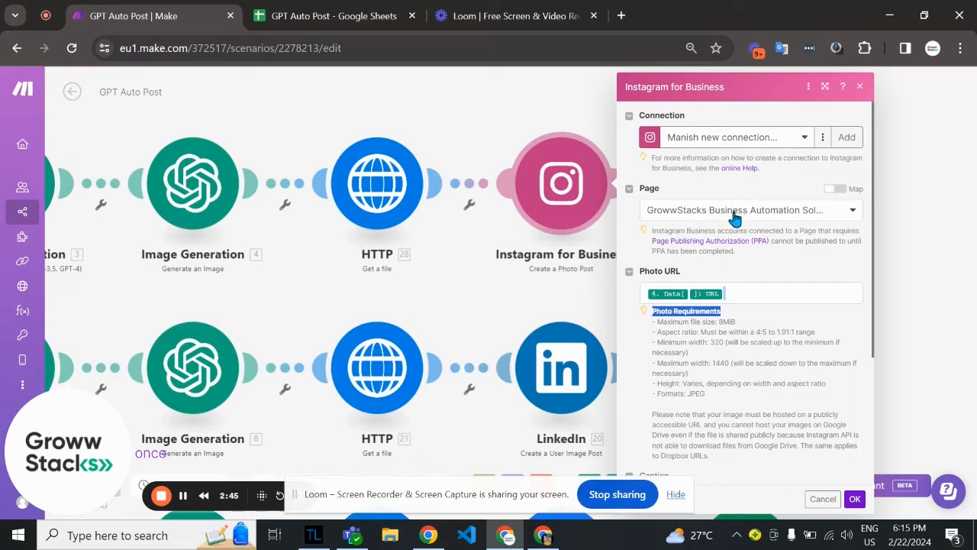
mouse_move(710, 211)
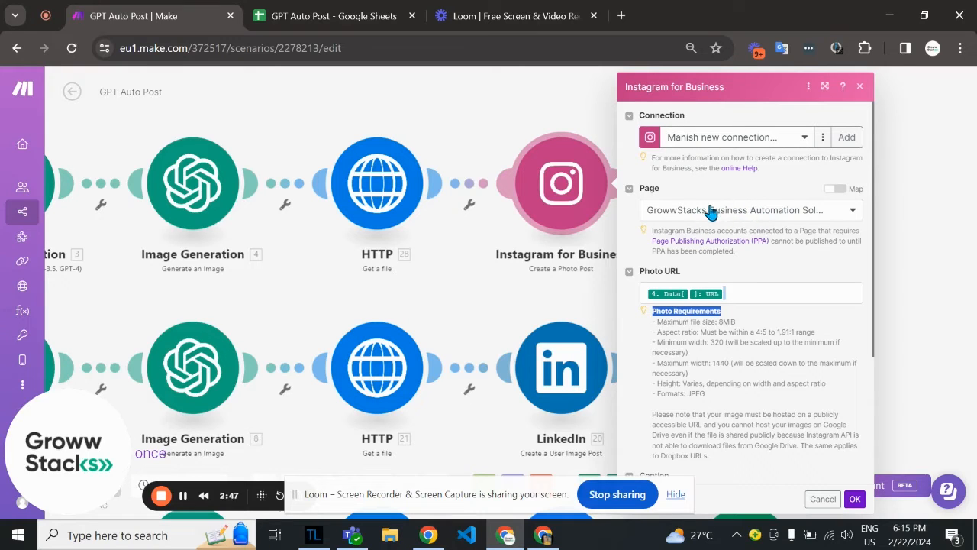
scroll(down, 3)
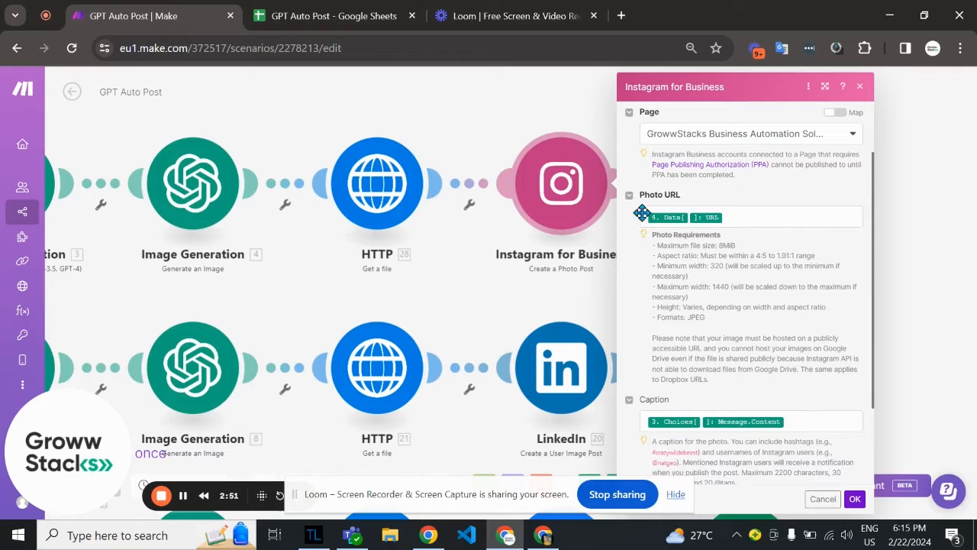
scroll(down, 3)
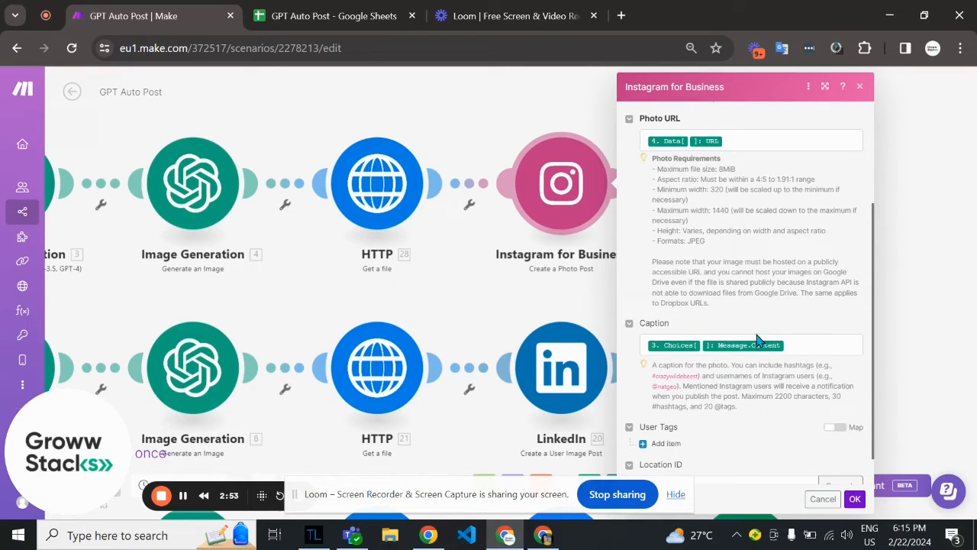
mouse_move(597, 322)
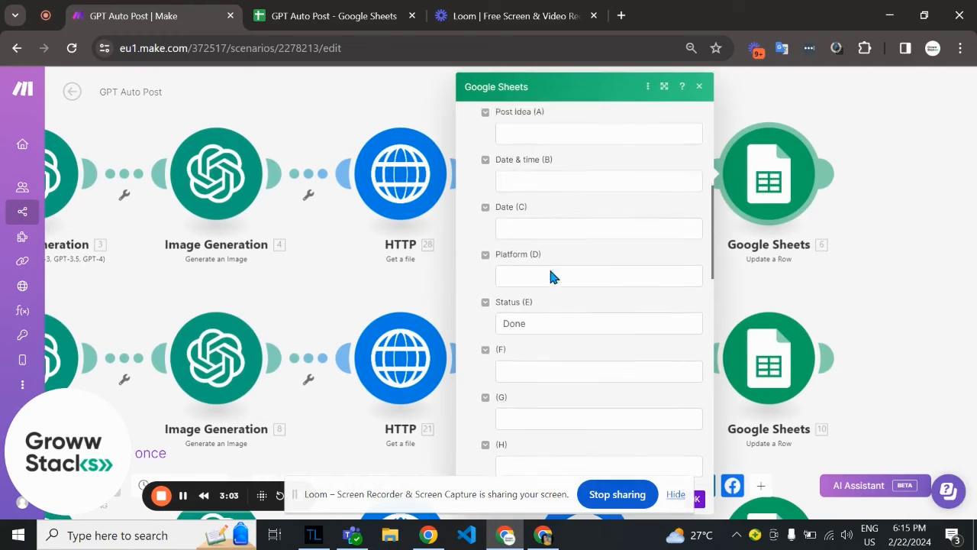
Scroll the Google Sheets Update a Row settings to the Status (E) = Done field
scroll(down, 3)
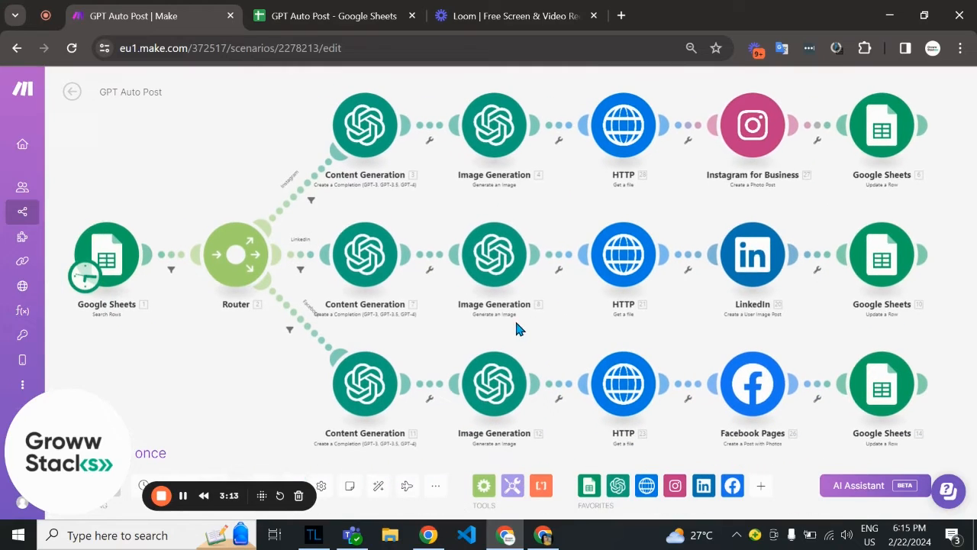
mouse_move(595, 332)
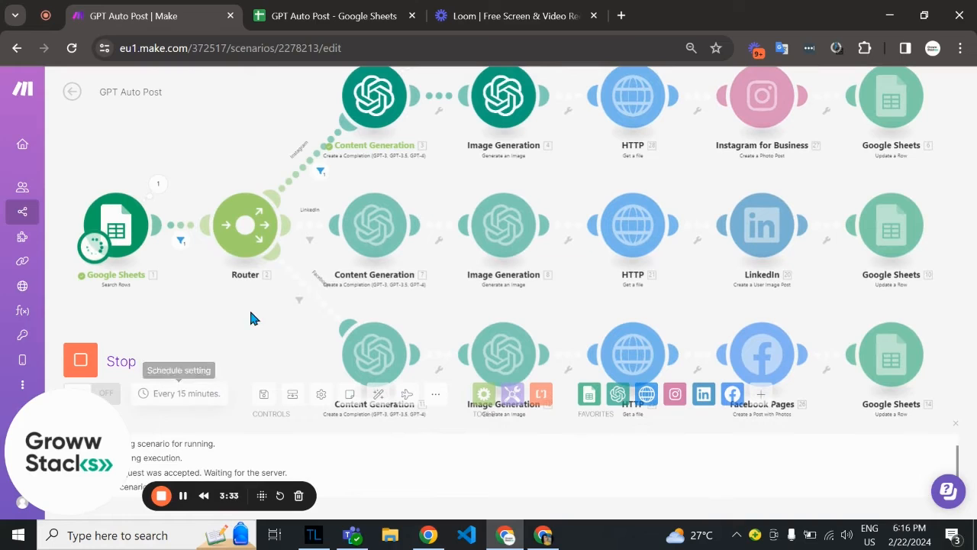
mouse_move(365, 186)
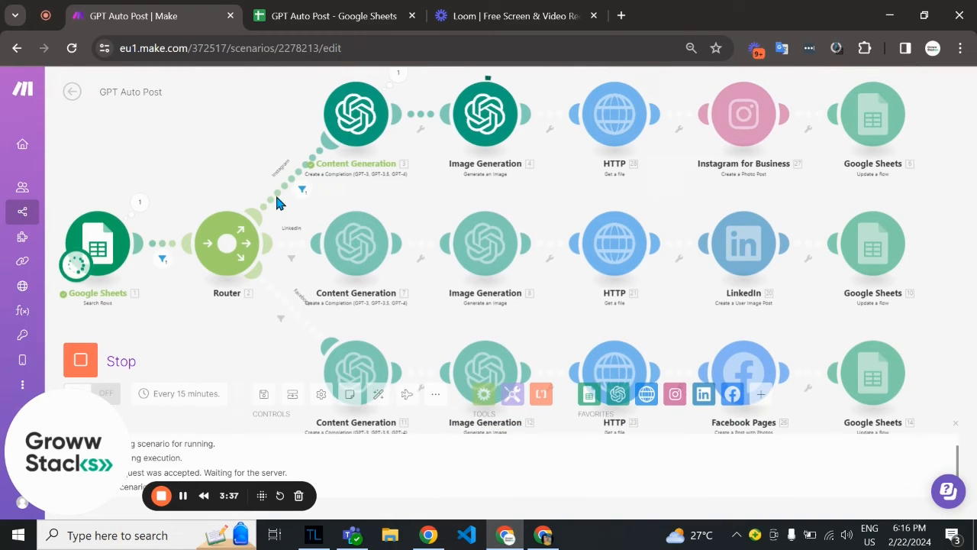
mouse_move(303, 189)
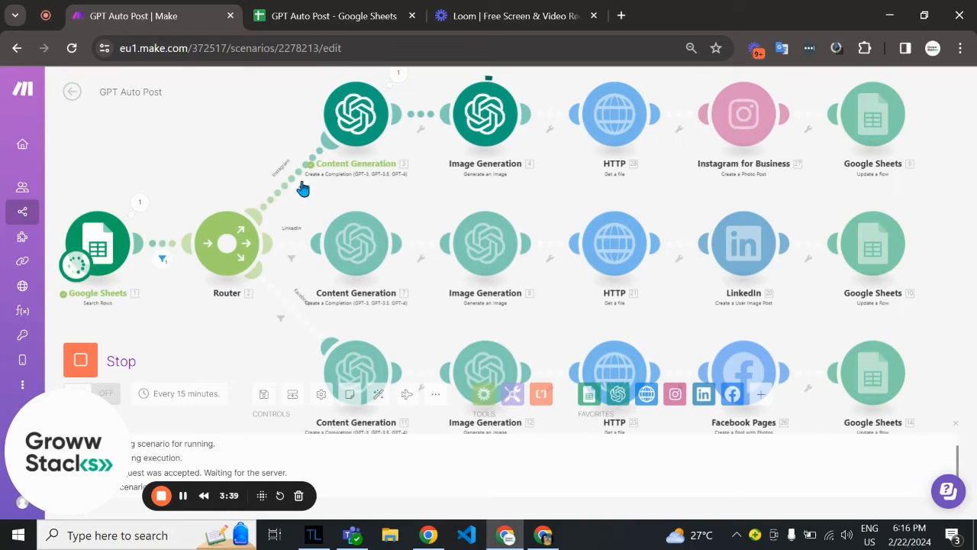
mouse_move(481, 150)
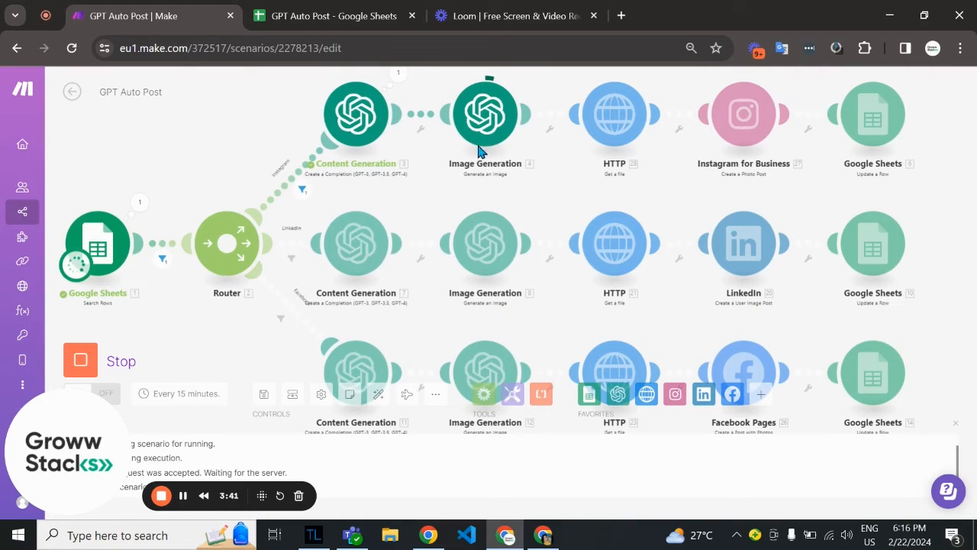
mouse_move(495, 131)
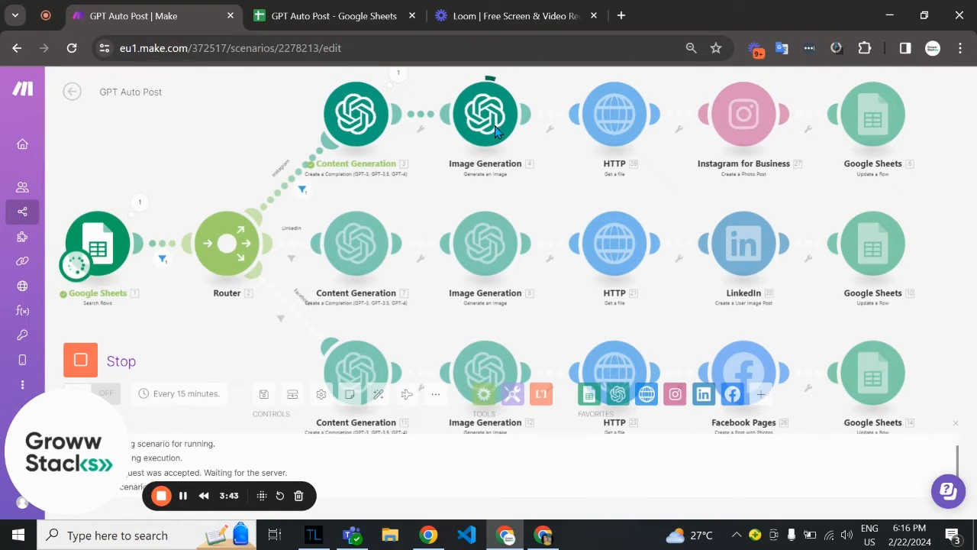
mouse_move(488, 129)
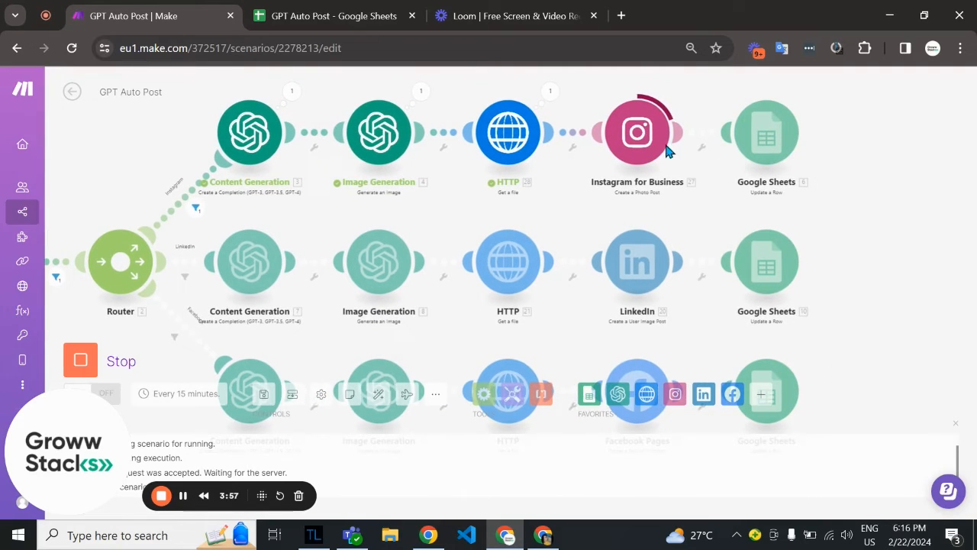
mouse_move(646, 146)
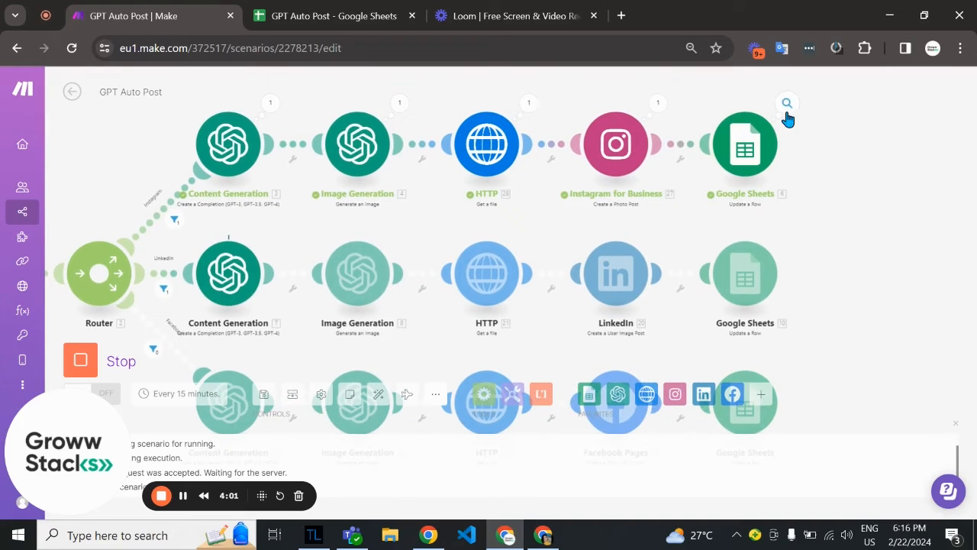
Check the sheet's Status column after the Instagram and LinkedIn routes finish, returning to Make each time
click(332, 15)
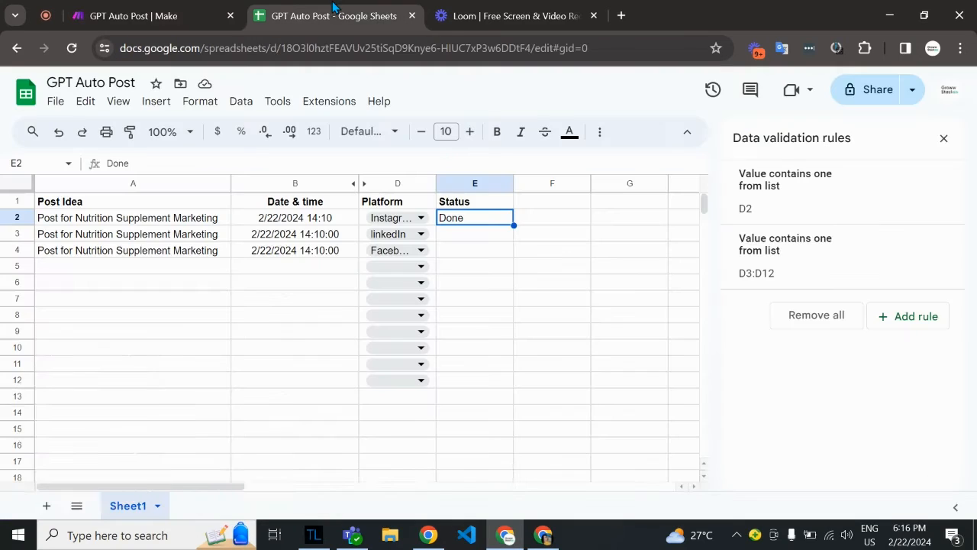
click(133, 15)
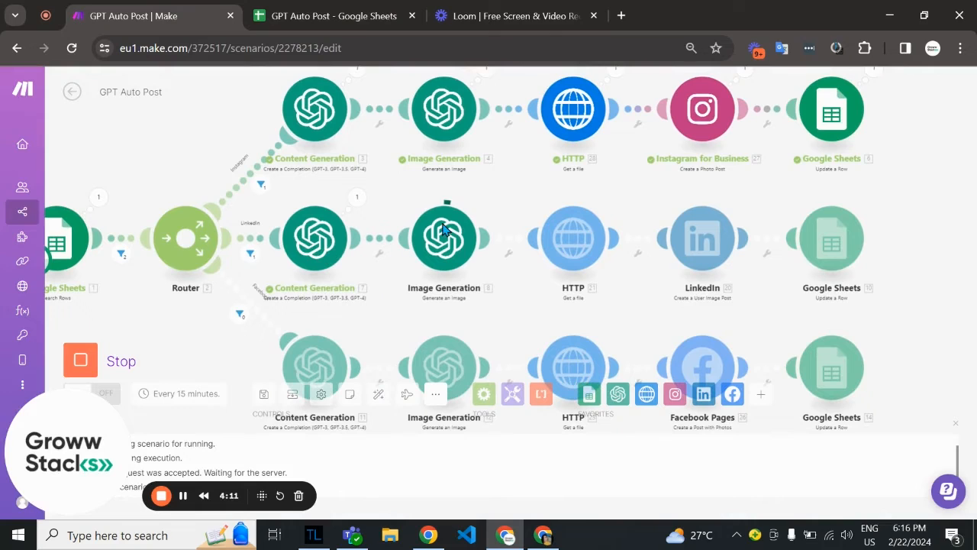
mouse_move(530, 311)
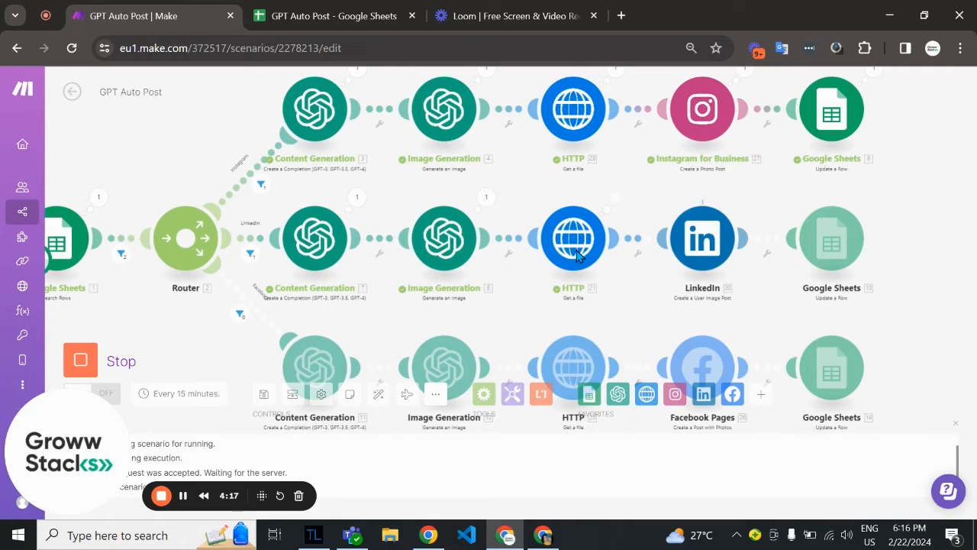
mouse_move(695, 245)
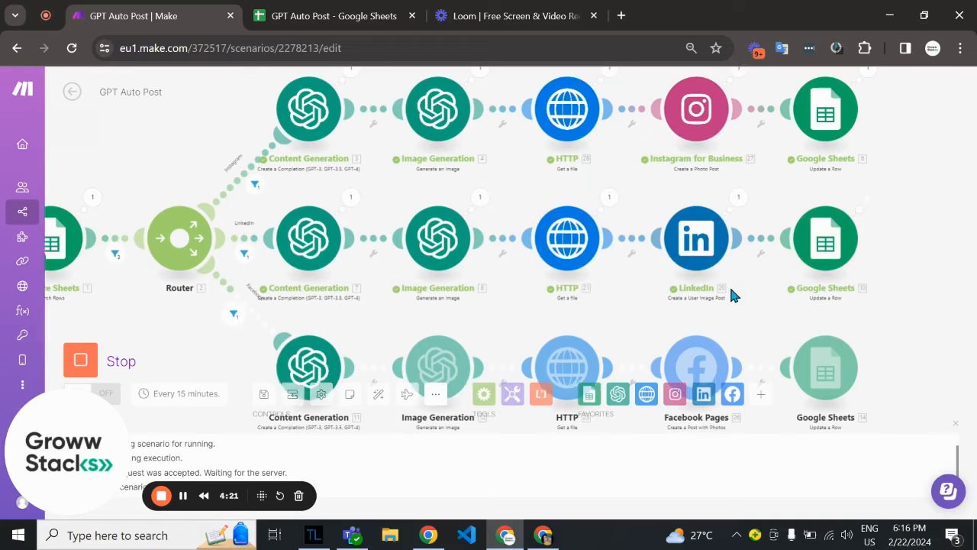
scroll(down, 3)
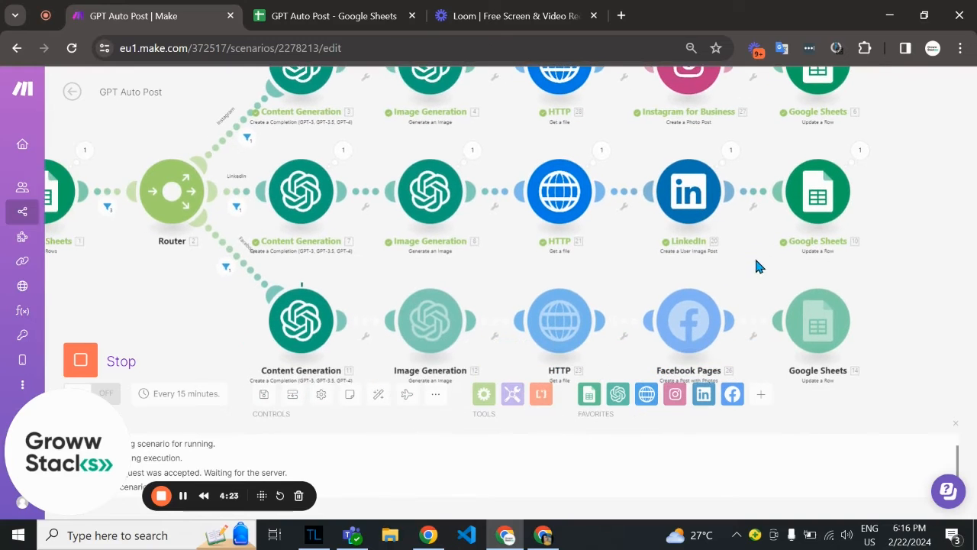
click(332, 15)
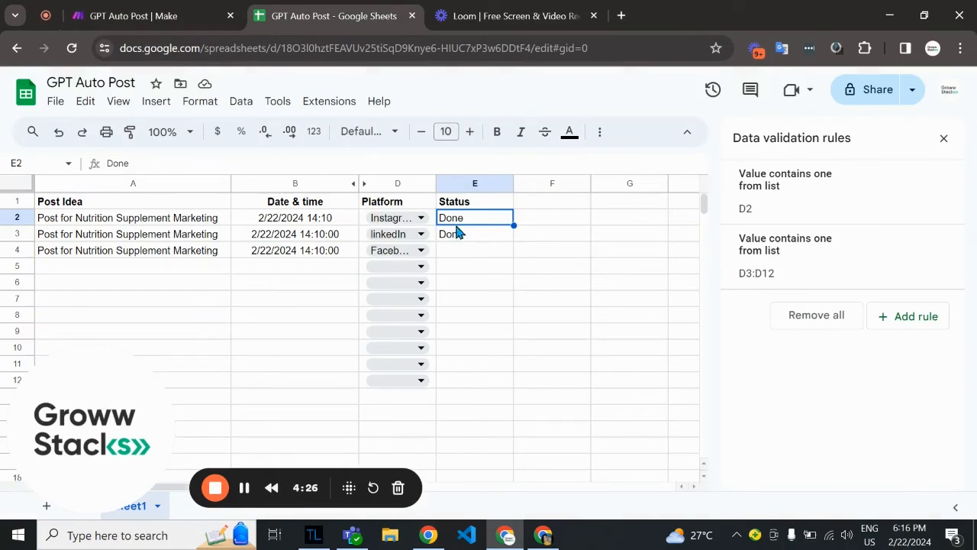
click(134, 15)
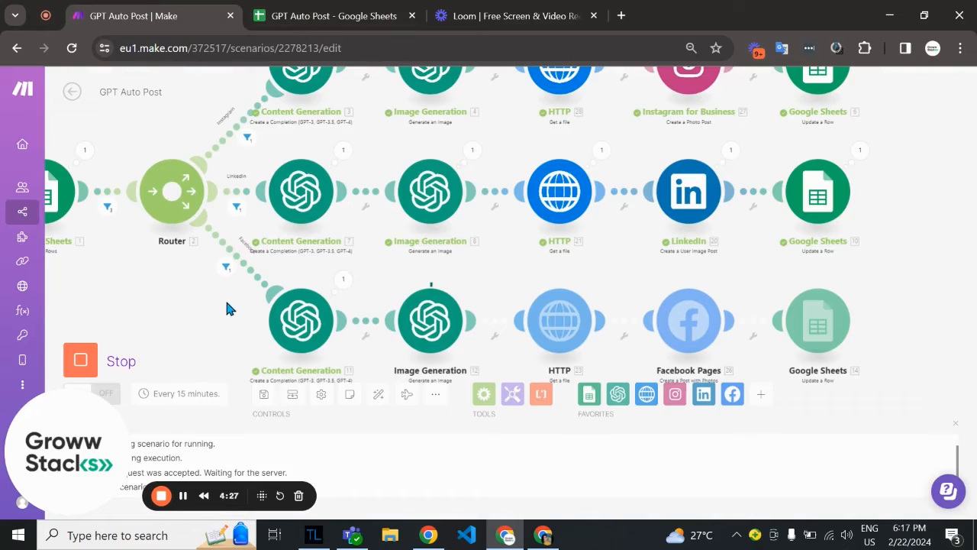
Scroll the scenario while the Facebook route runs to completion
scroll(down, 3)
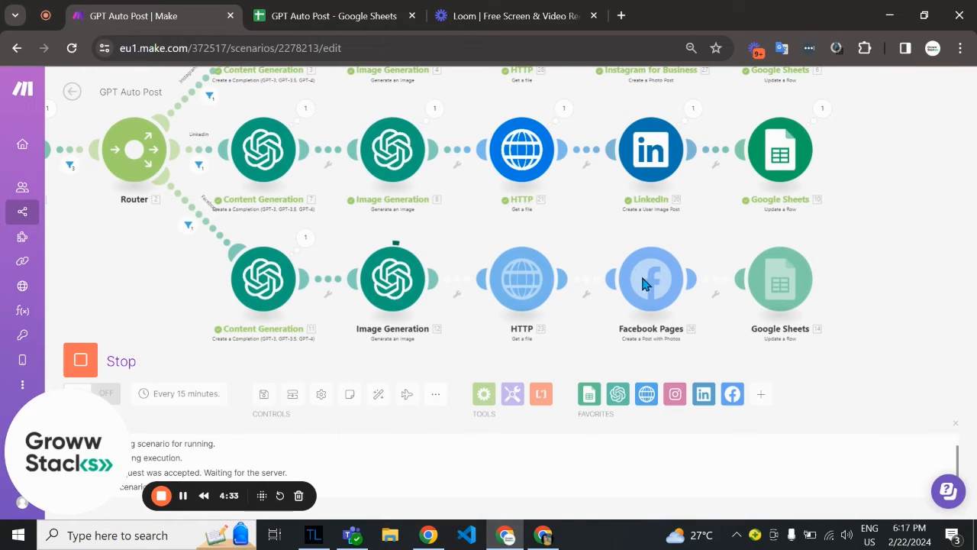
mouse_move(649, 297)
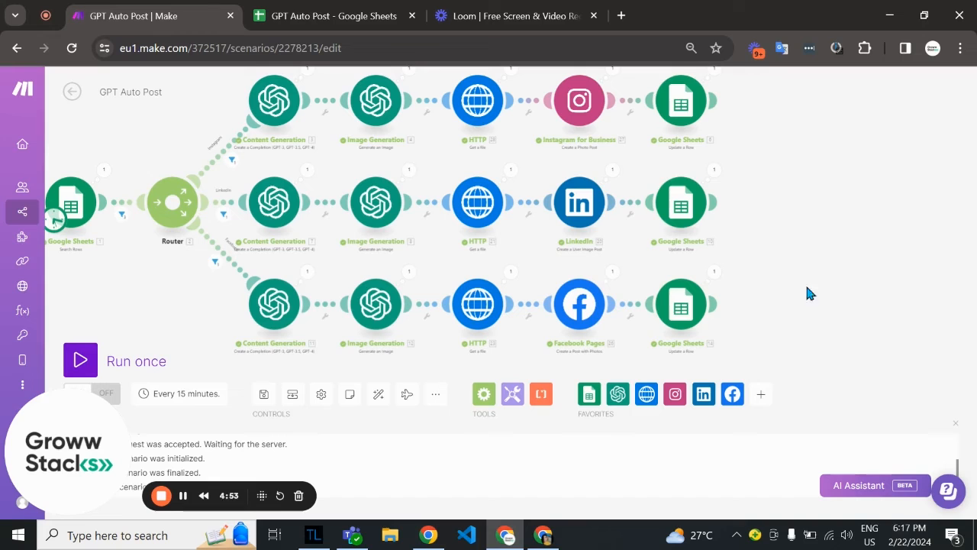
scroll(down, 3)
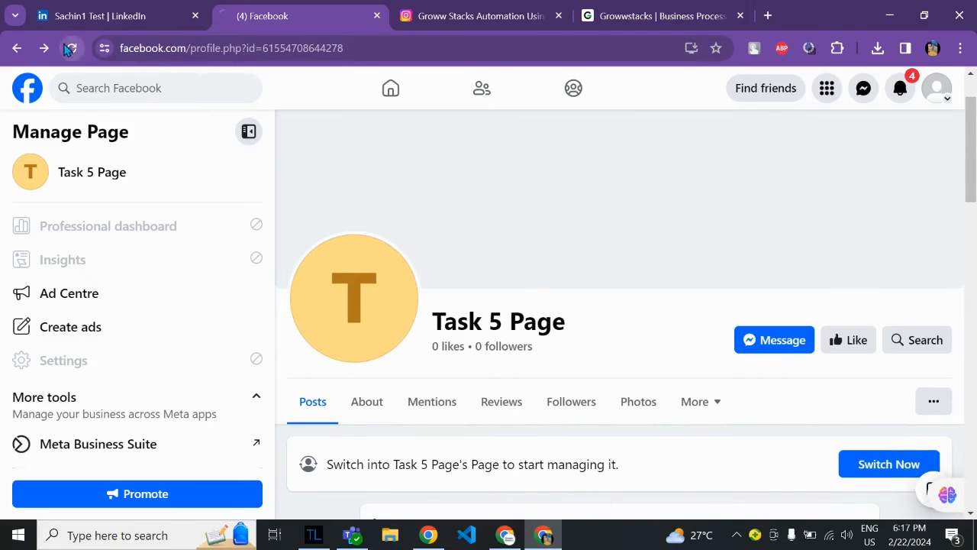
Reload the Facebook page, scroll to the new Nutrition Supplements post, then switch to LinkedIn
click(71, 48)
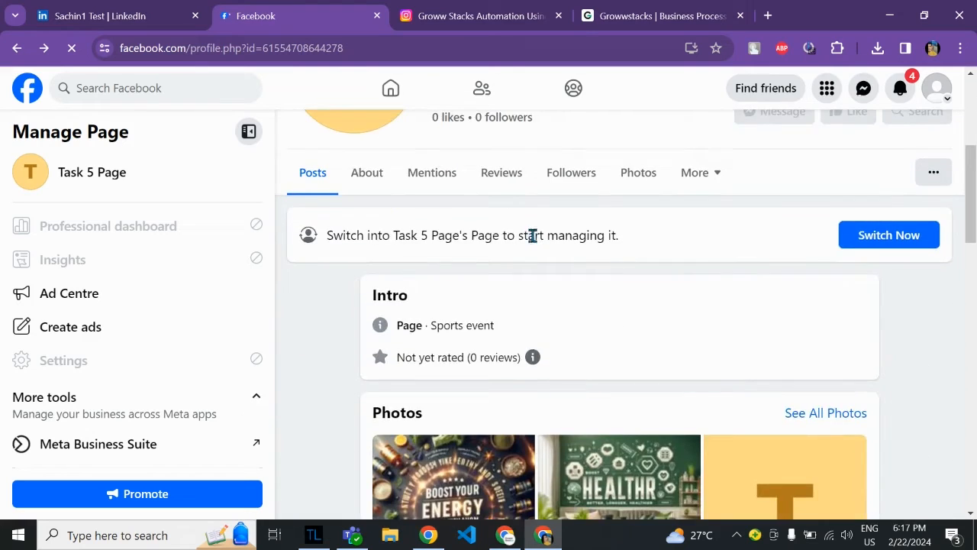
scroll(down, 3)
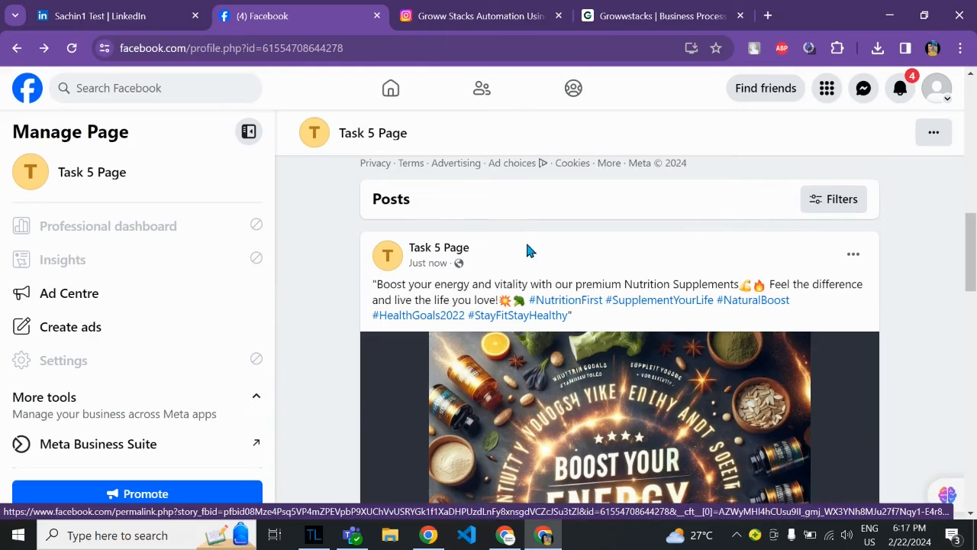
scroll(down, 3)
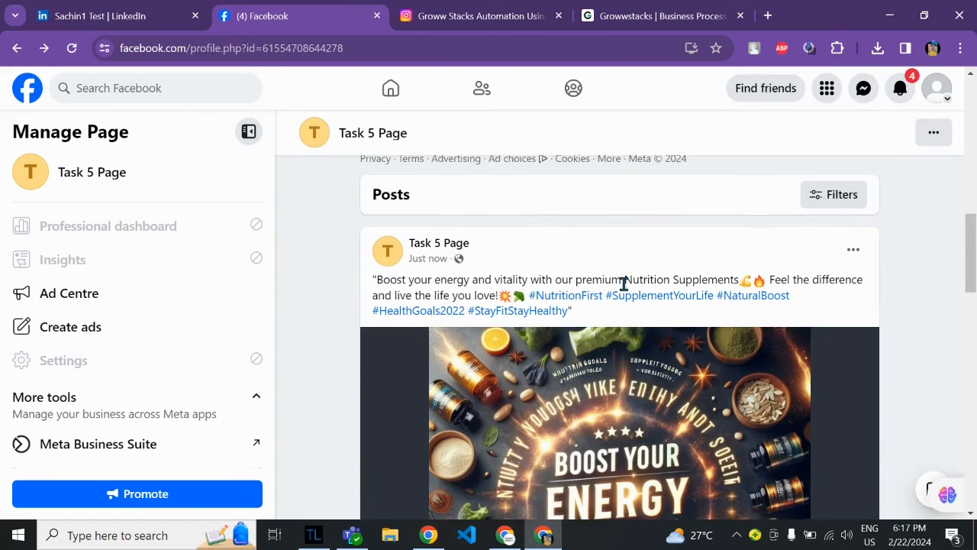
scroll(down, 3)
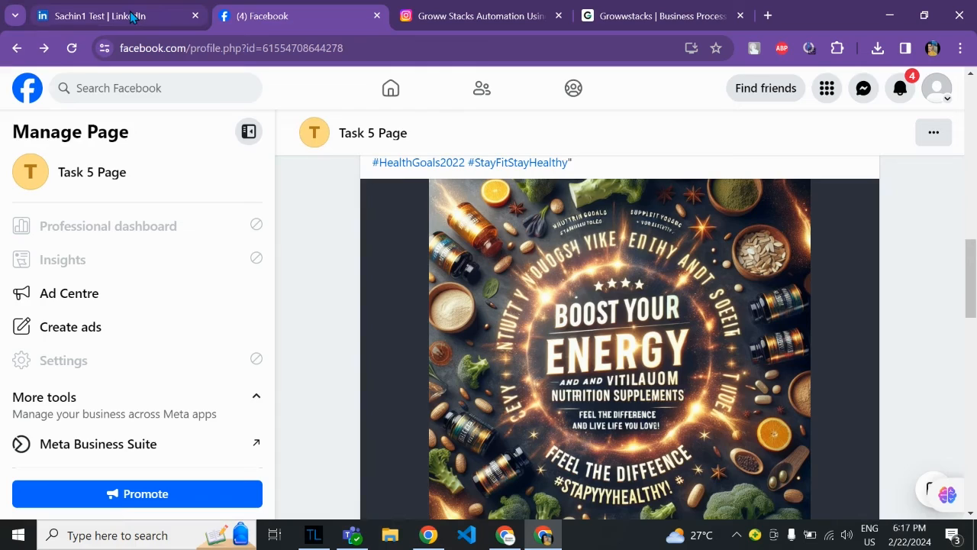
click(115, 16)
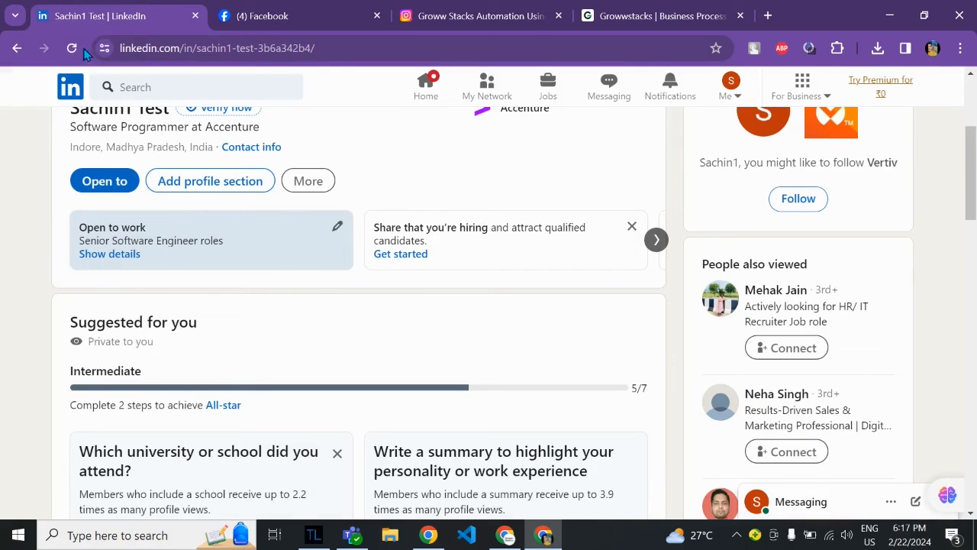
Reload the LinkedIn profile and scroll toward its Activity section
click(72, 47)
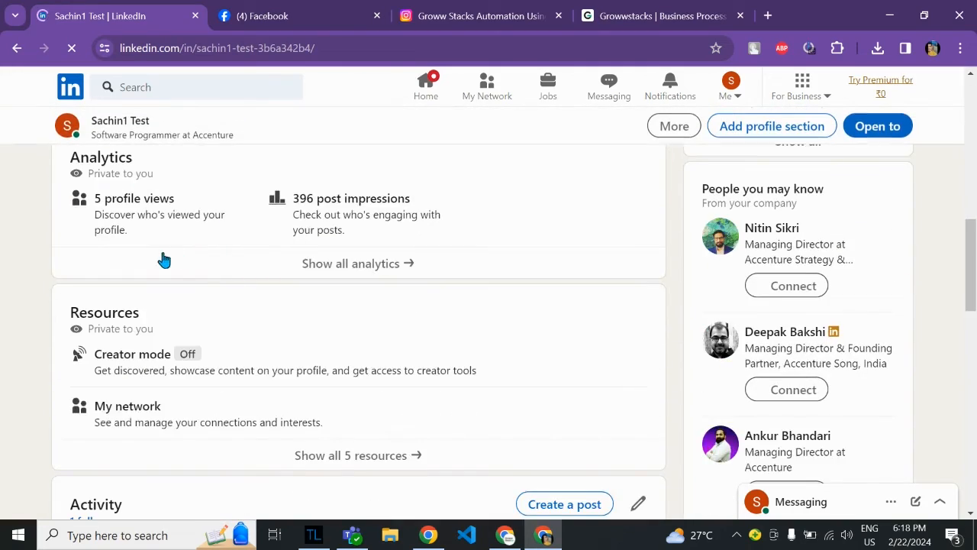
scroll(down, 3)
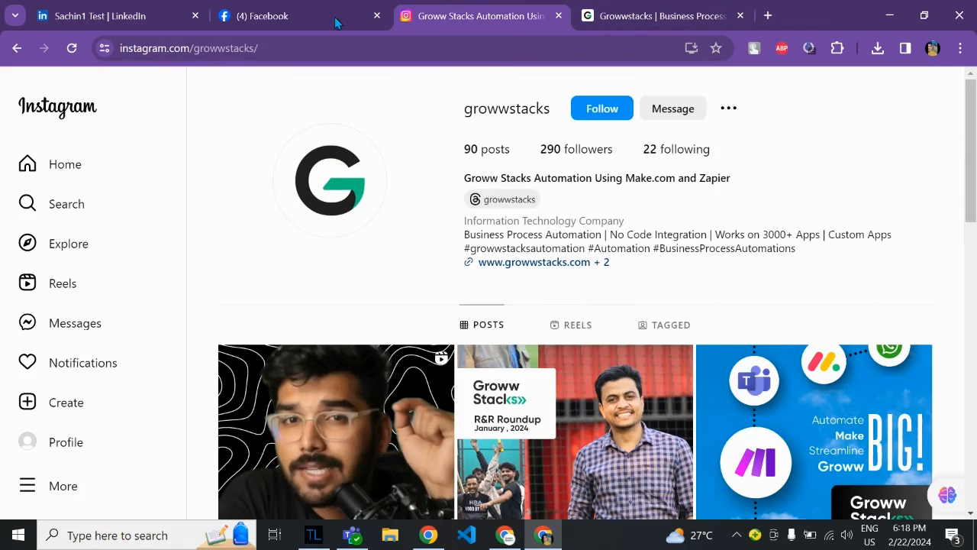
Reload the Instagram profile to see the new Advanced Nutrition post, then return to Make
click(71, 47)
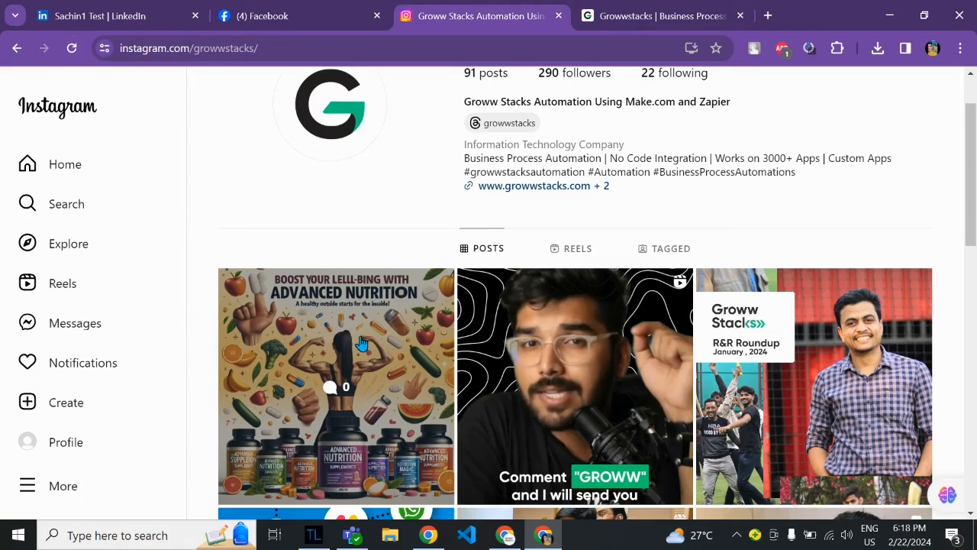
mouse_move(355, 365)
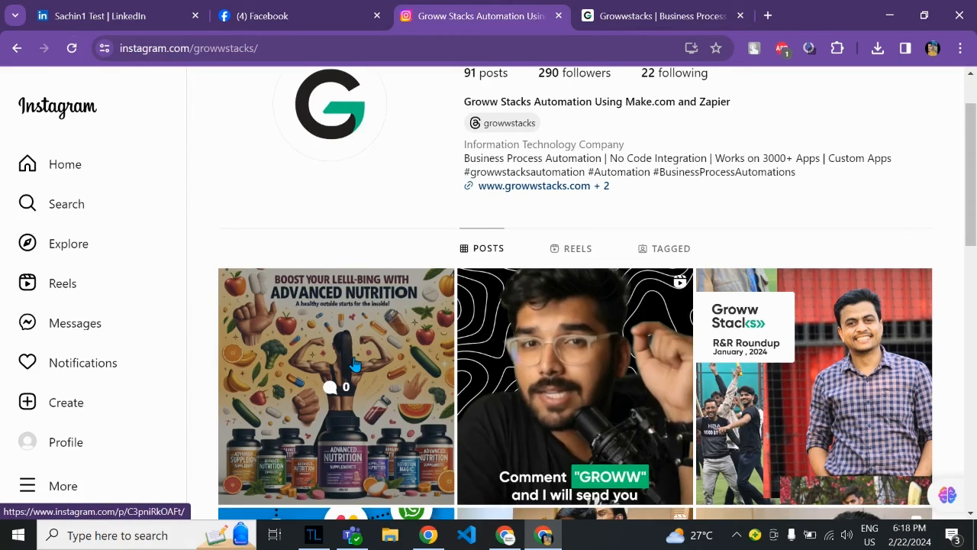
click(506, 534)
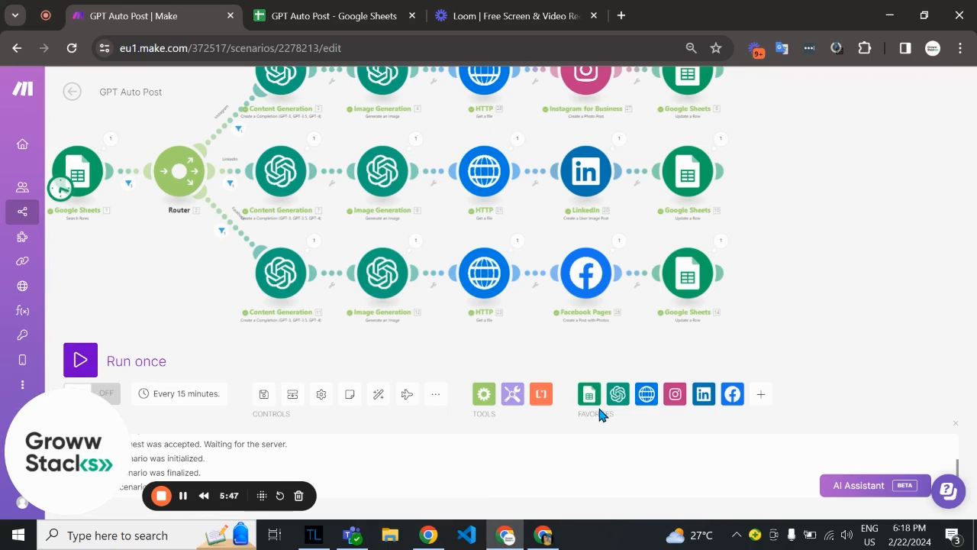
mouse_move(883, 268)
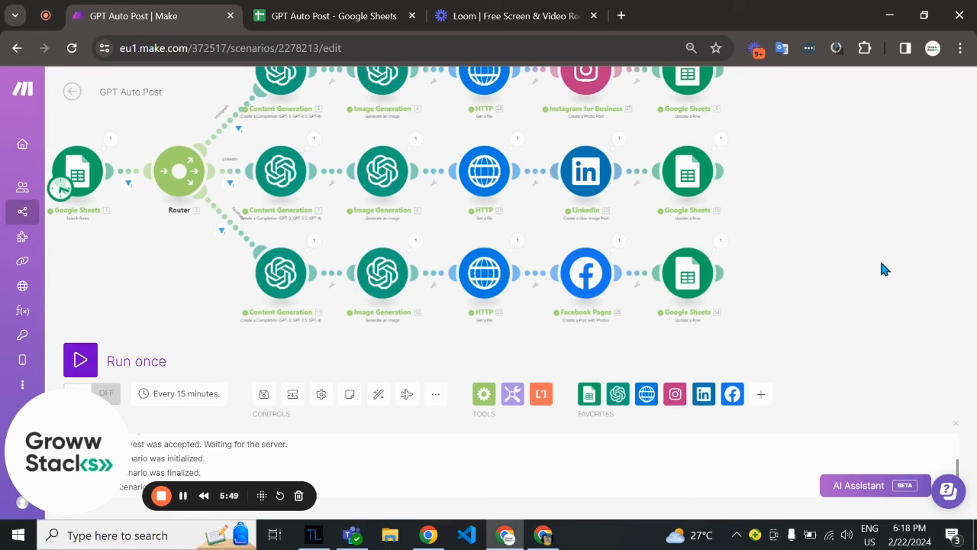